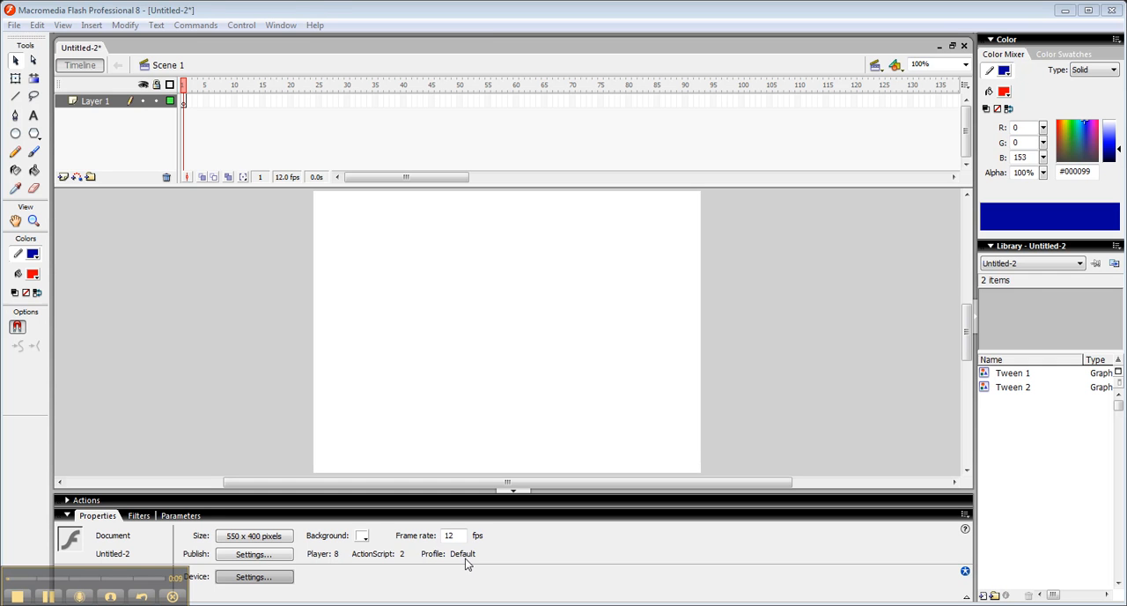
pyautogui.moveTo(148, 322)
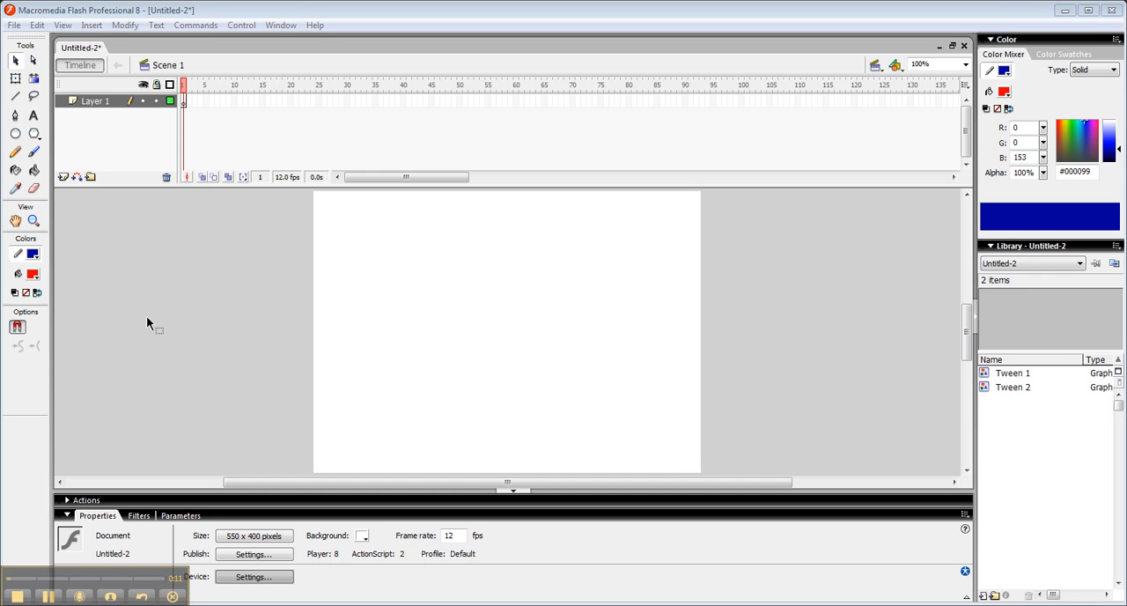
pyautogui.moveTo(67, 113)
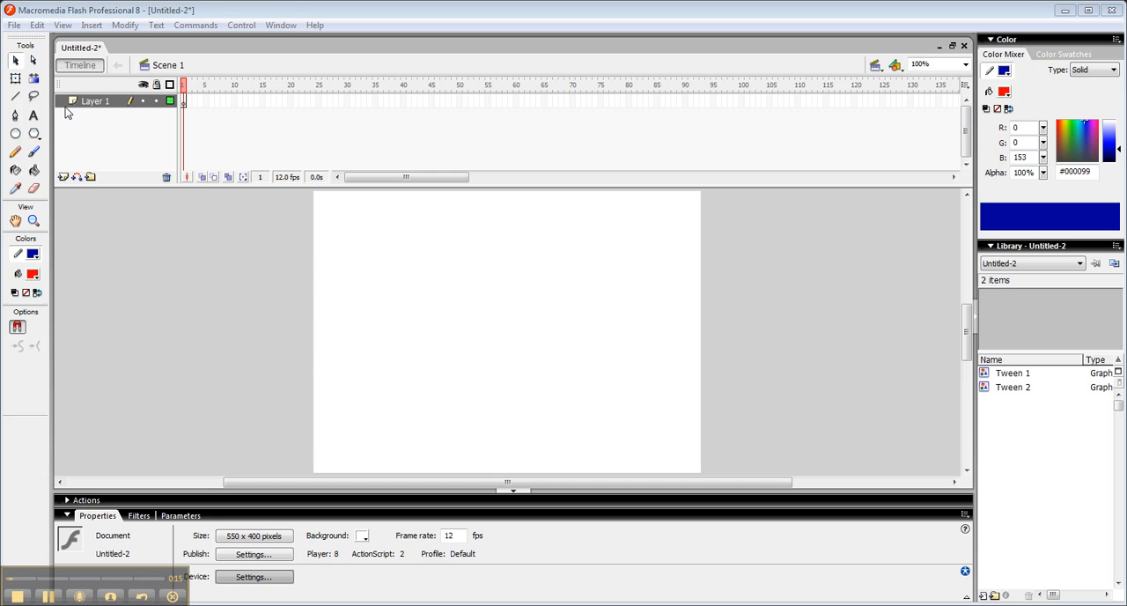
# Draw a red circle with a blue outline on the left of the stage using the Oval Tool
pyautogui.click(14, 134)
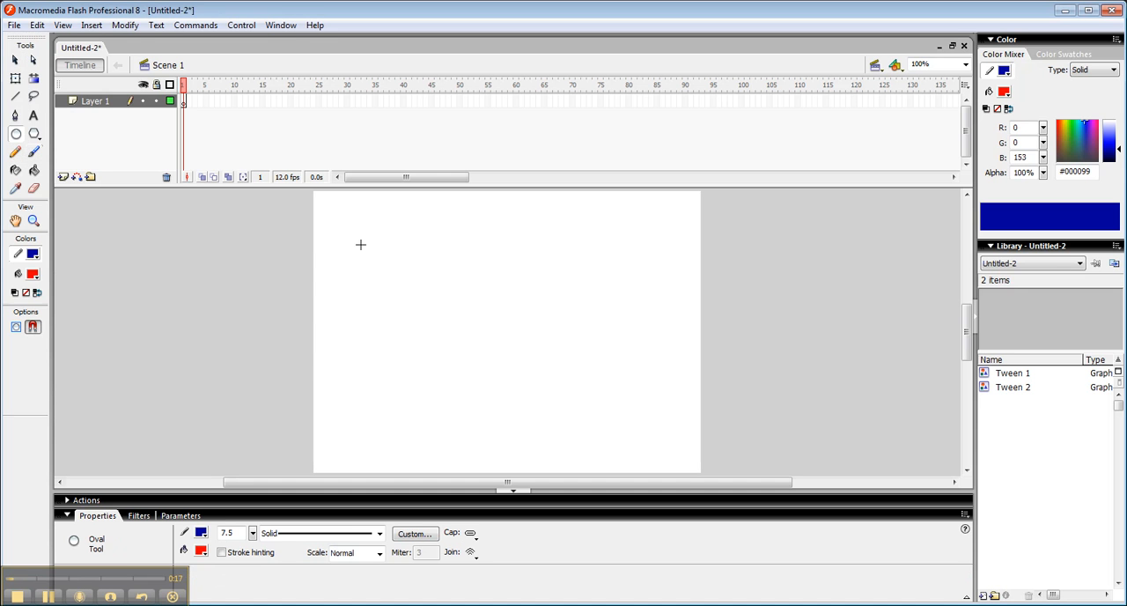
pyautogui.moveTo(359, 243); pyautogui.dragTo(416, 321)
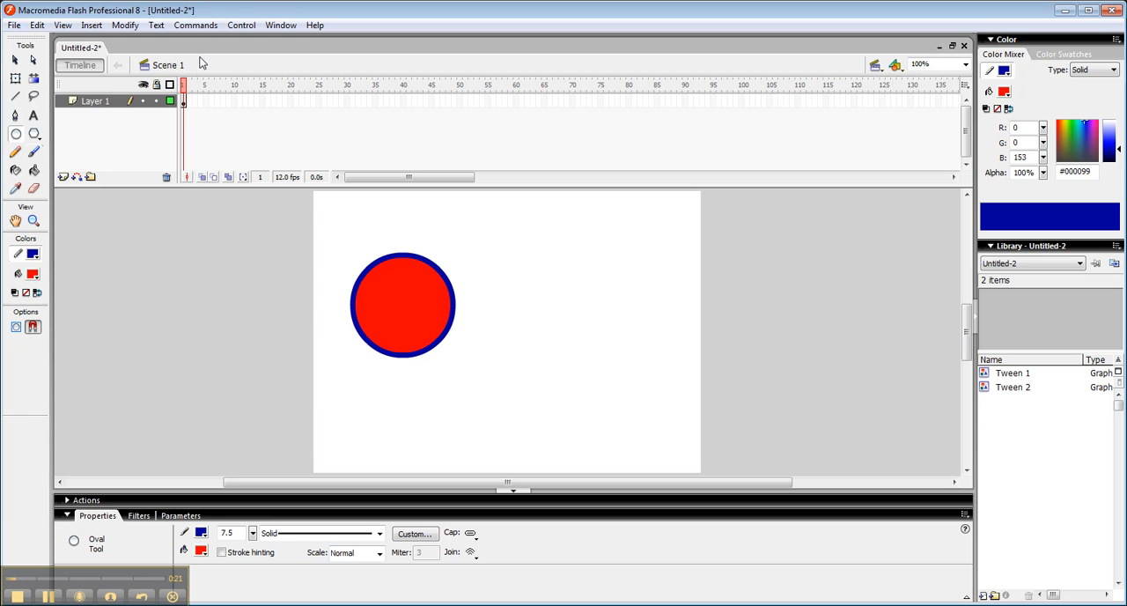
pyautogui.moveTo(343, 146)
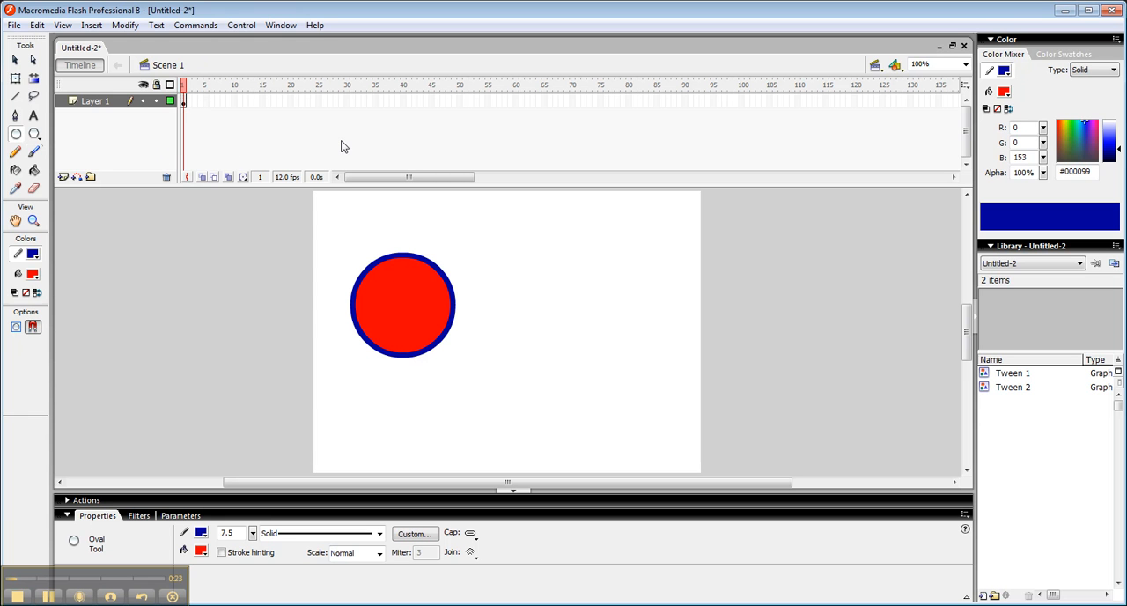
# Insert a blank keyframe at frame 30 of Layer 1 so its stage is empty
pyautogui.click(345, 100)
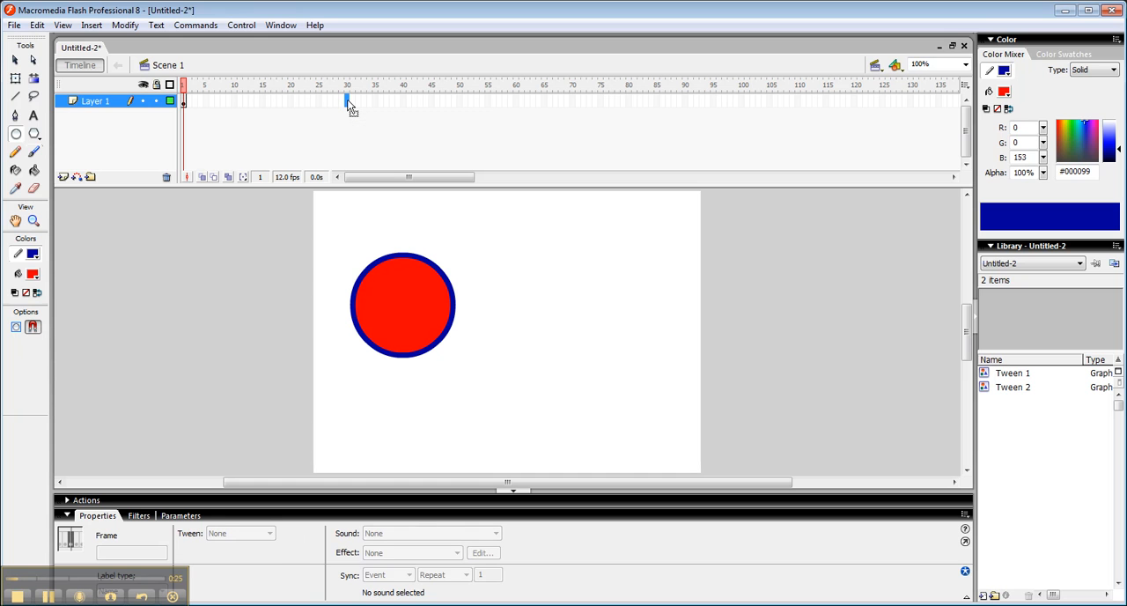
pyautogui.moveTo(347, 104)
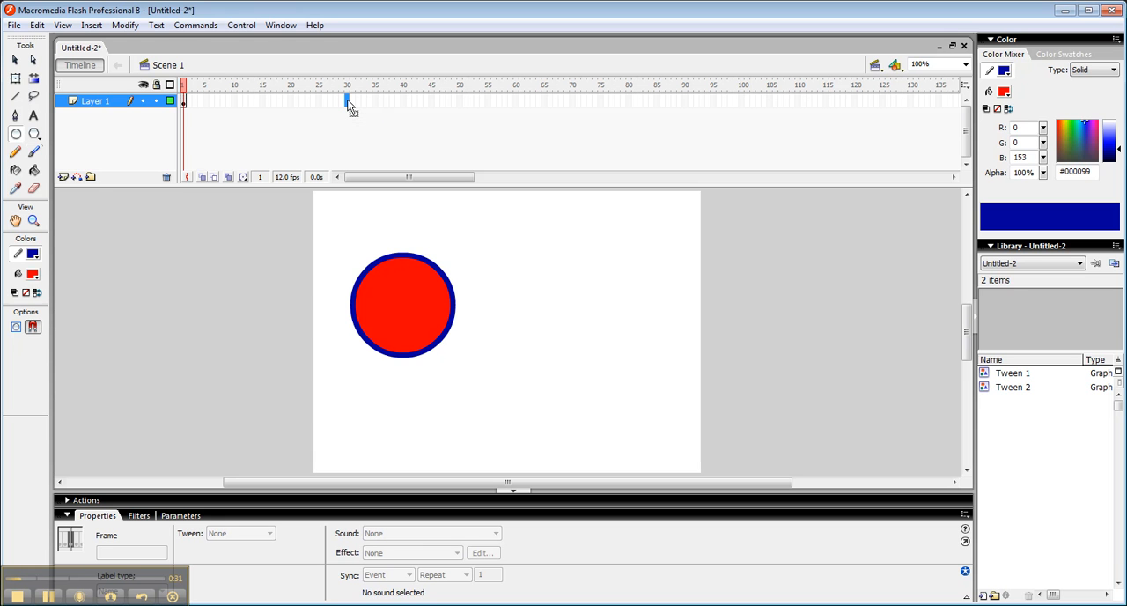
pyautogui.rightClick(346, 100)
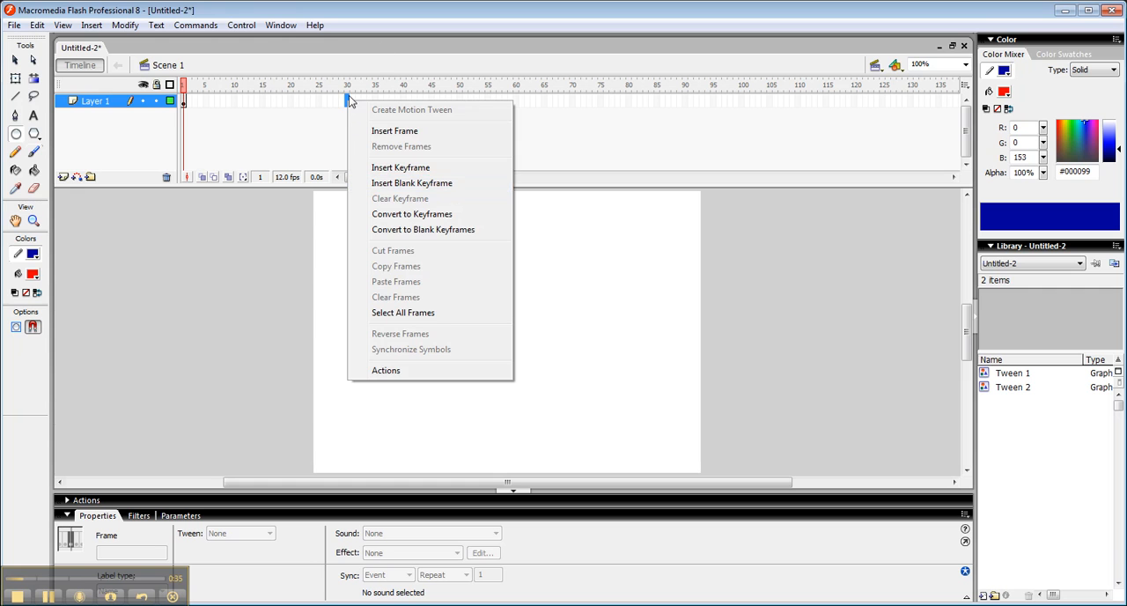
pyautogui.click(412, 183)
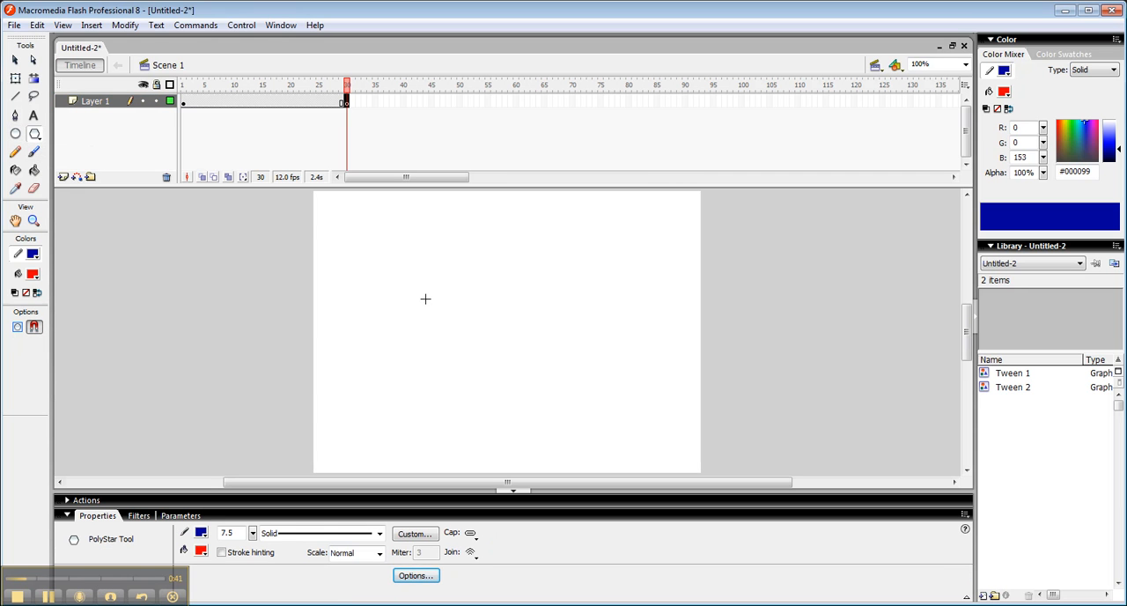
pyautogui.moveTo(409, 271)
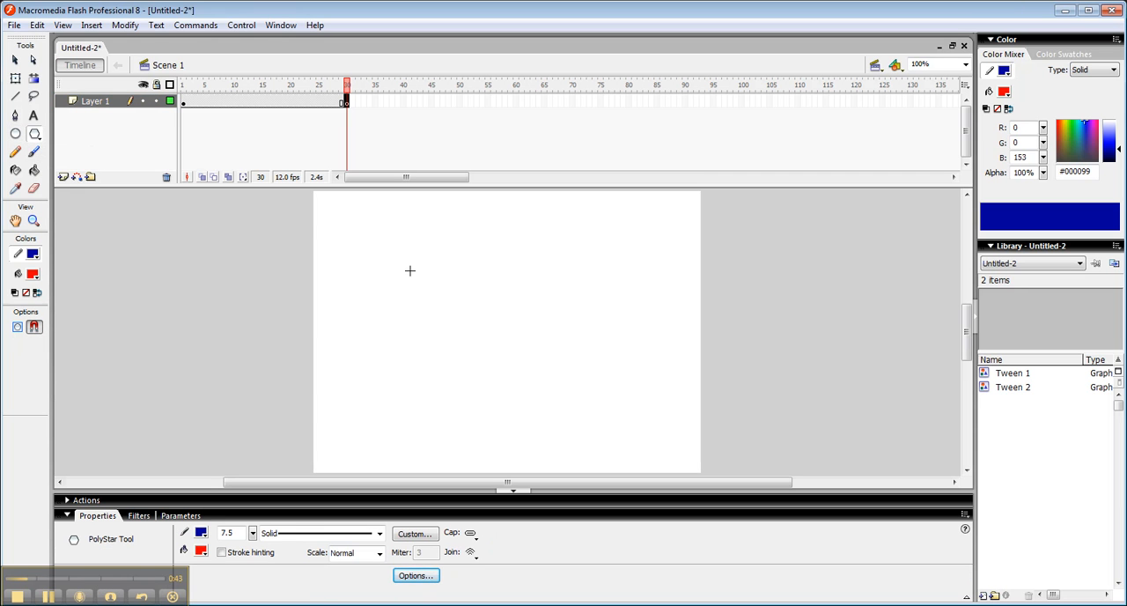
# Draw a red eight-pointed star with a blue outline in the centre of the stage at frame 30
pyautogui.moveTo(408, 272); pyautogui.dragTo(542, 331)
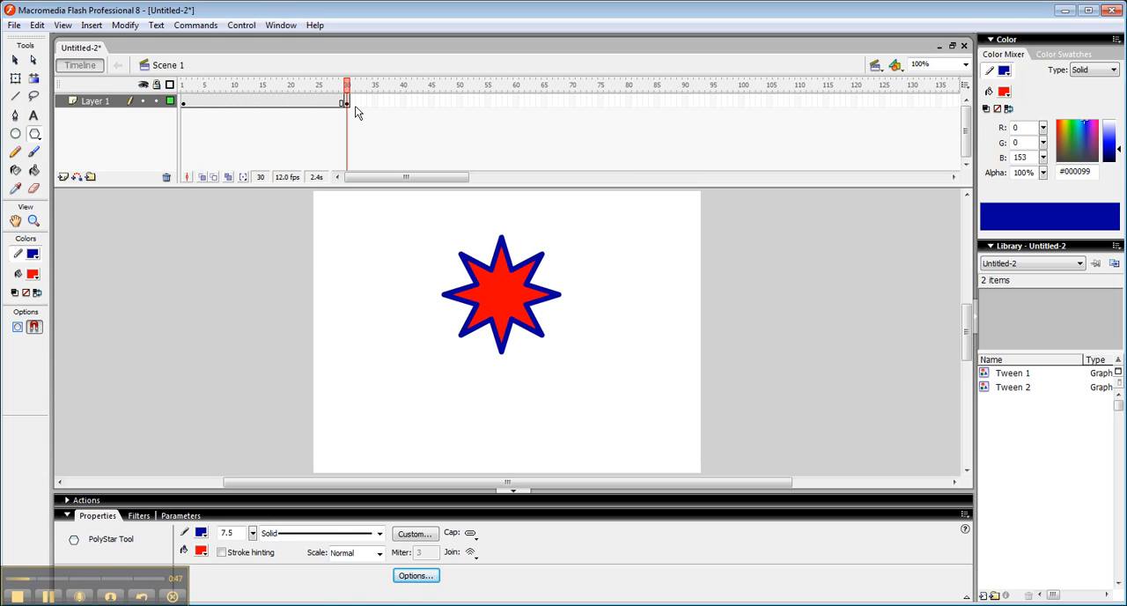
pyautogui.click(184, 85)
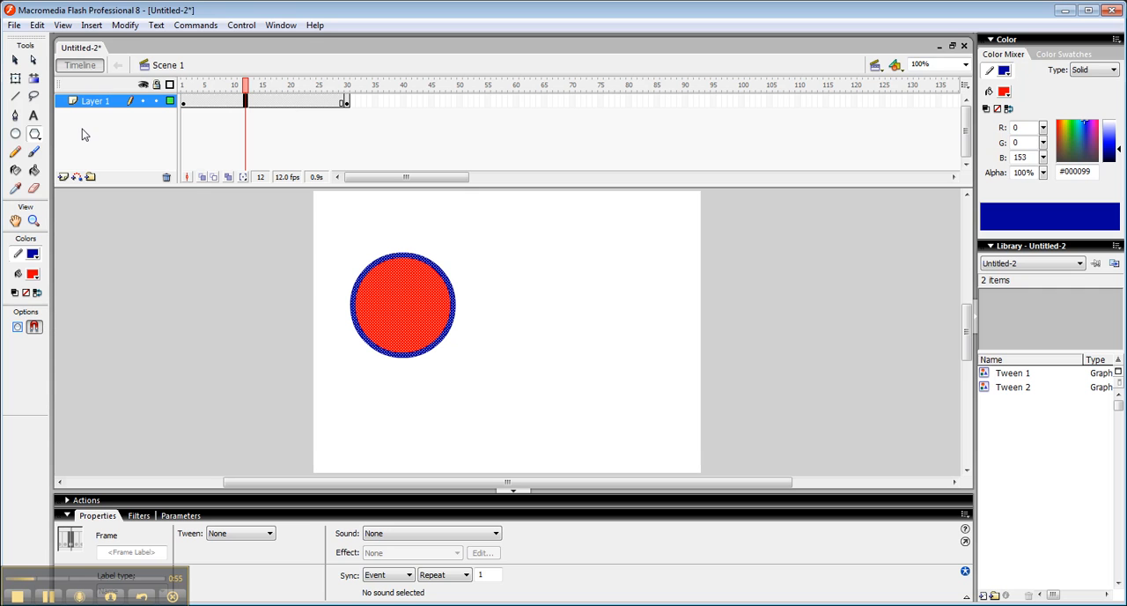
pyautogui.moveTo(256, 498)
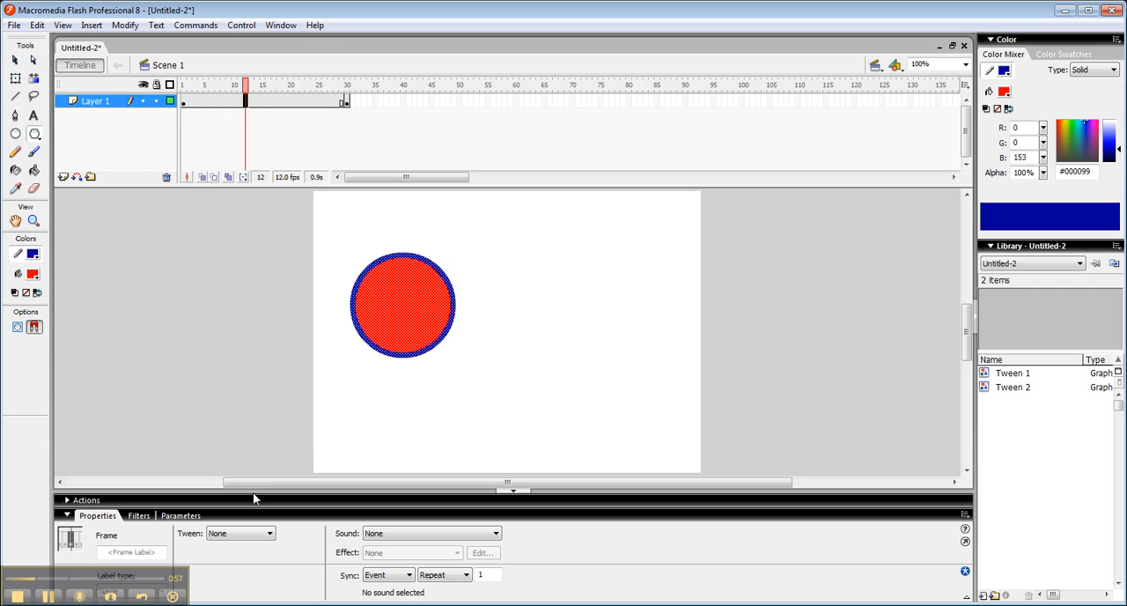
# Set the Tween type to Shape so frames 1-30 morph the circle into the star
pyautogui.click(240, 532)
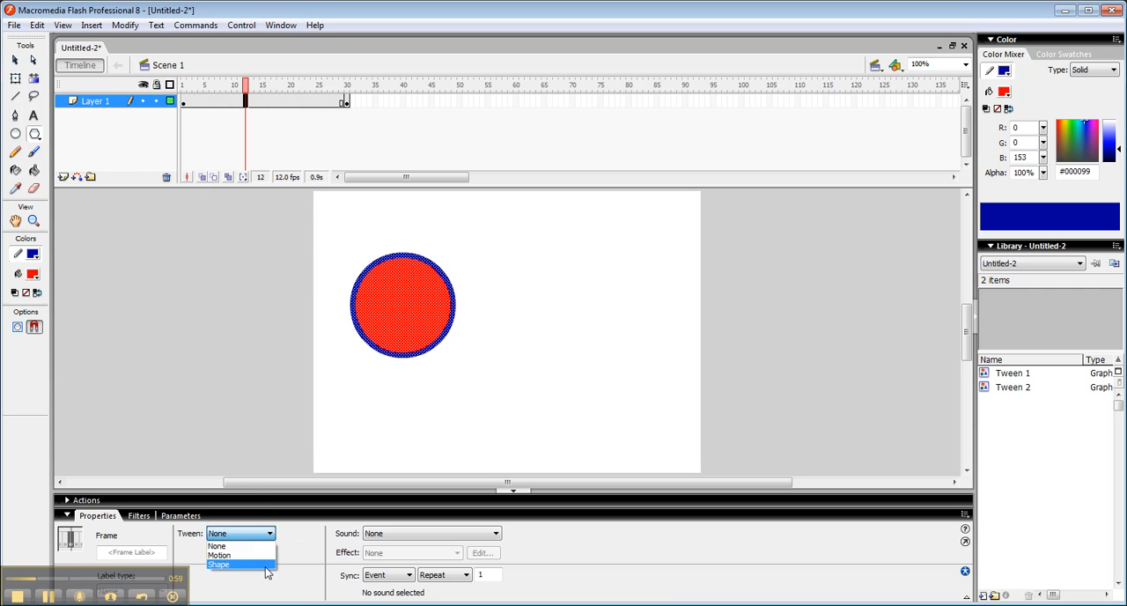
pyautogui.click(218, 564)
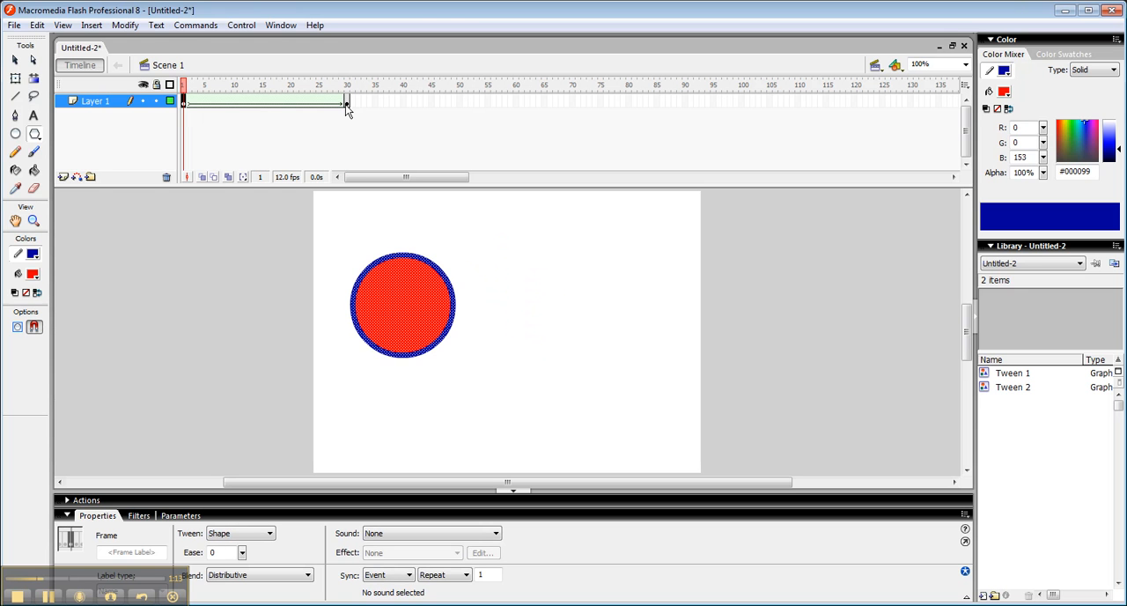
# Swap the star's colours at frame 30 to a blue fill with a red outline
pyautogui.click(345, 85)
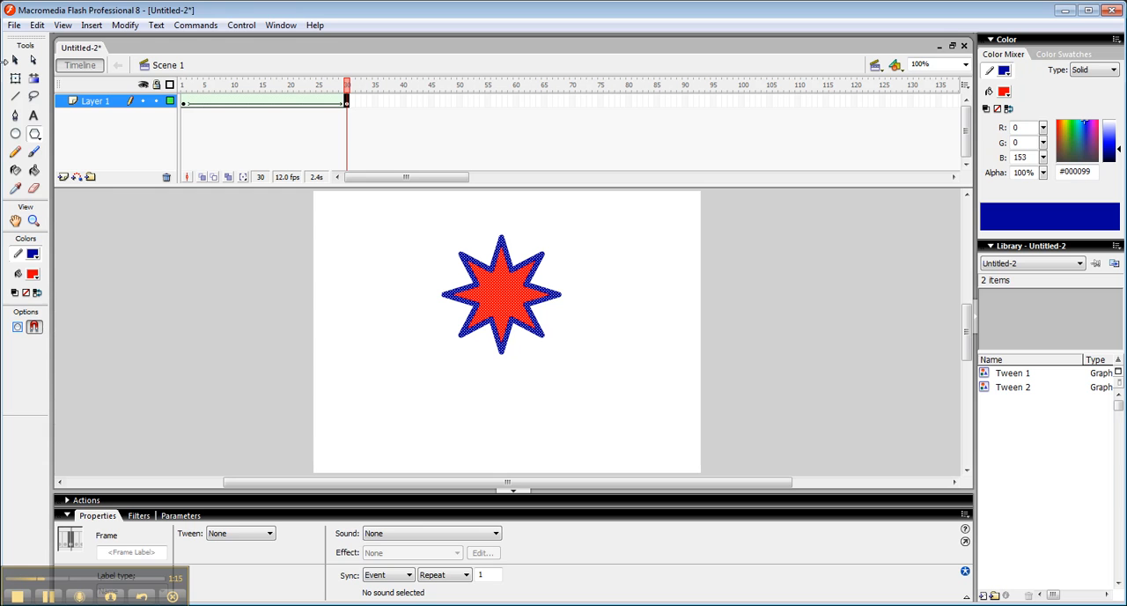
pyautogui.click(500, 303)
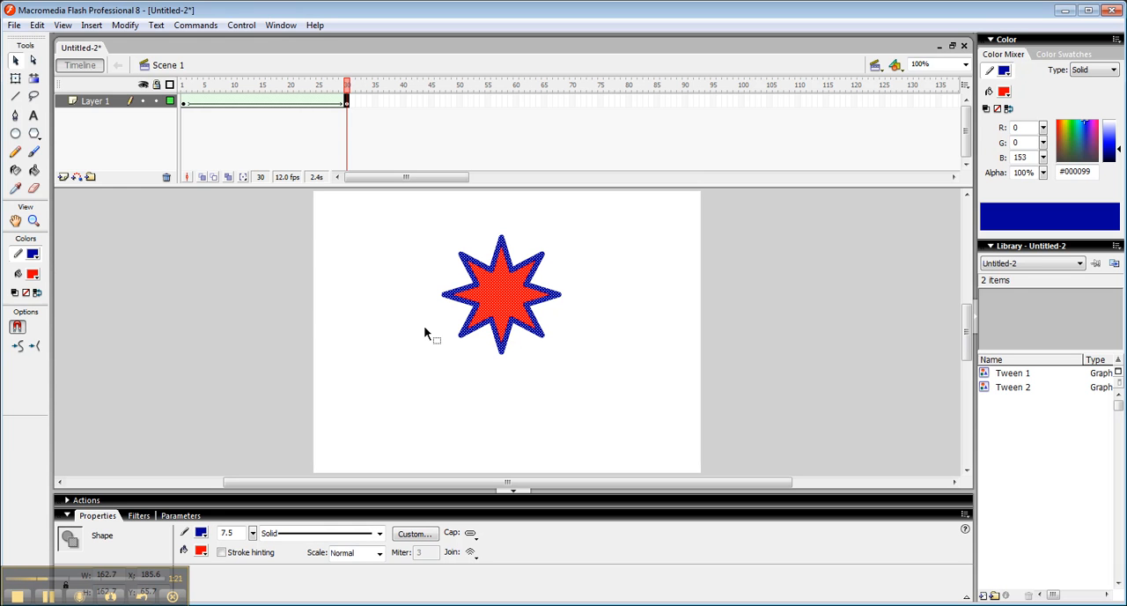
pyautogui.moveTo(297, 236)
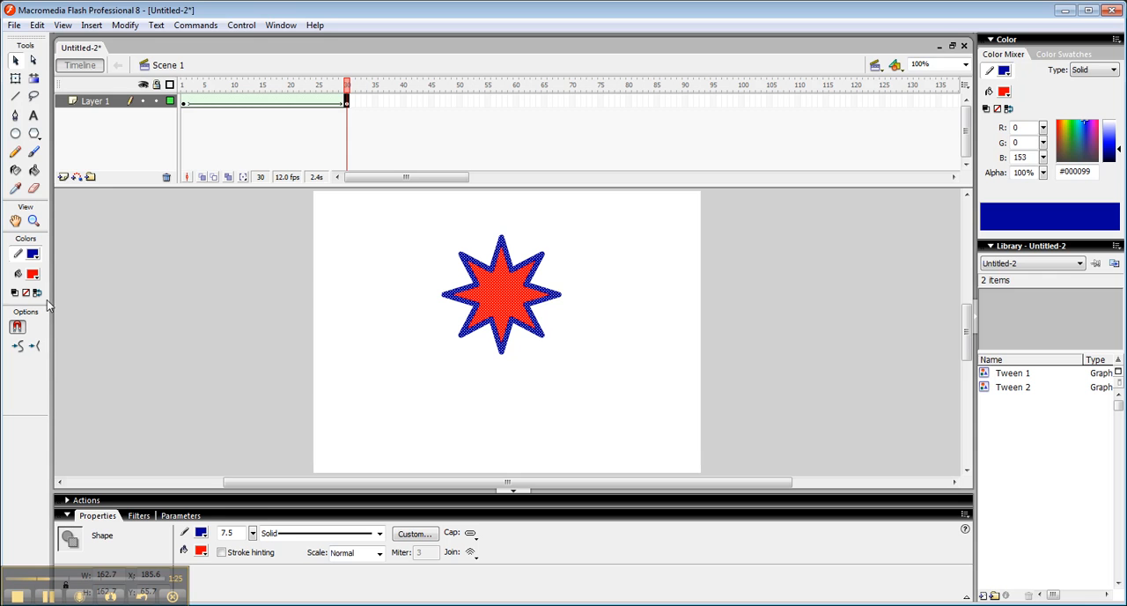
pyautogui.moveTo(37, 293)
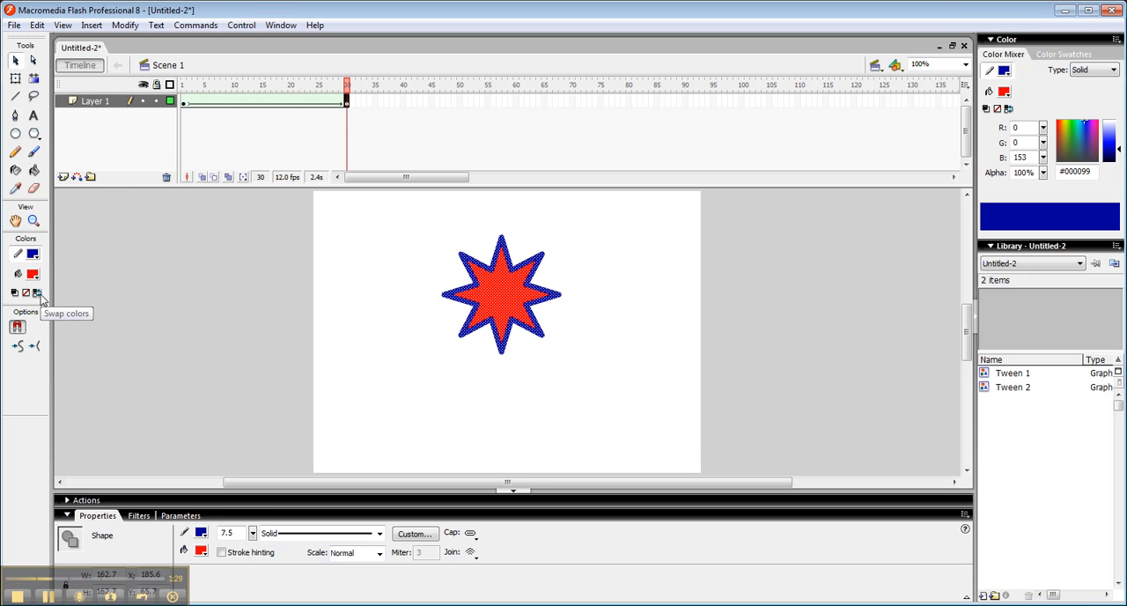
pyautogui.click(35, 292)
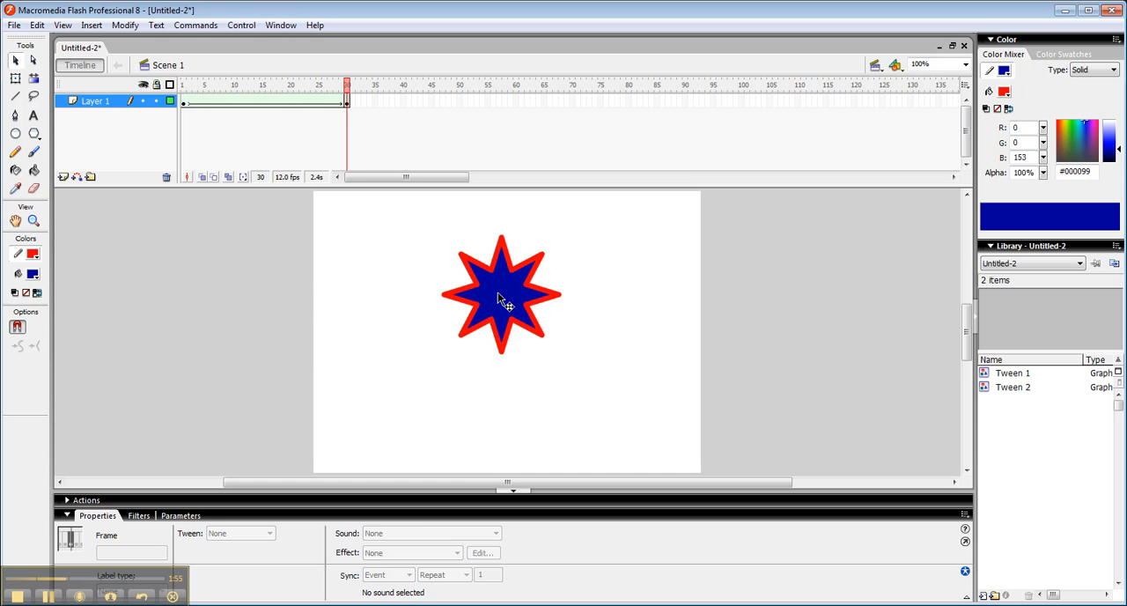
pyautogui.click(502, 296)
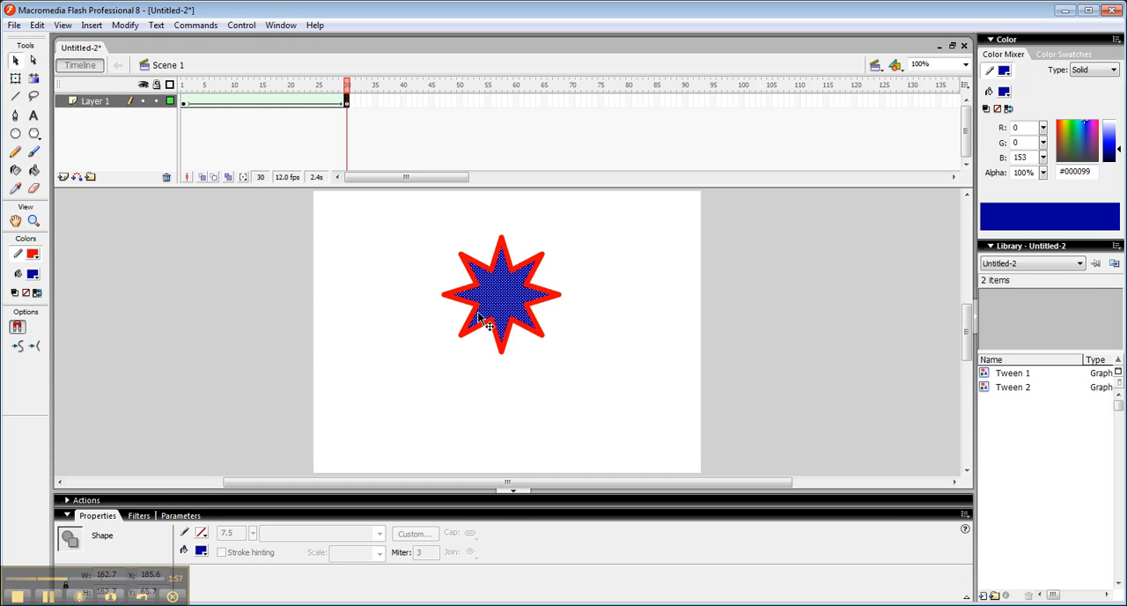